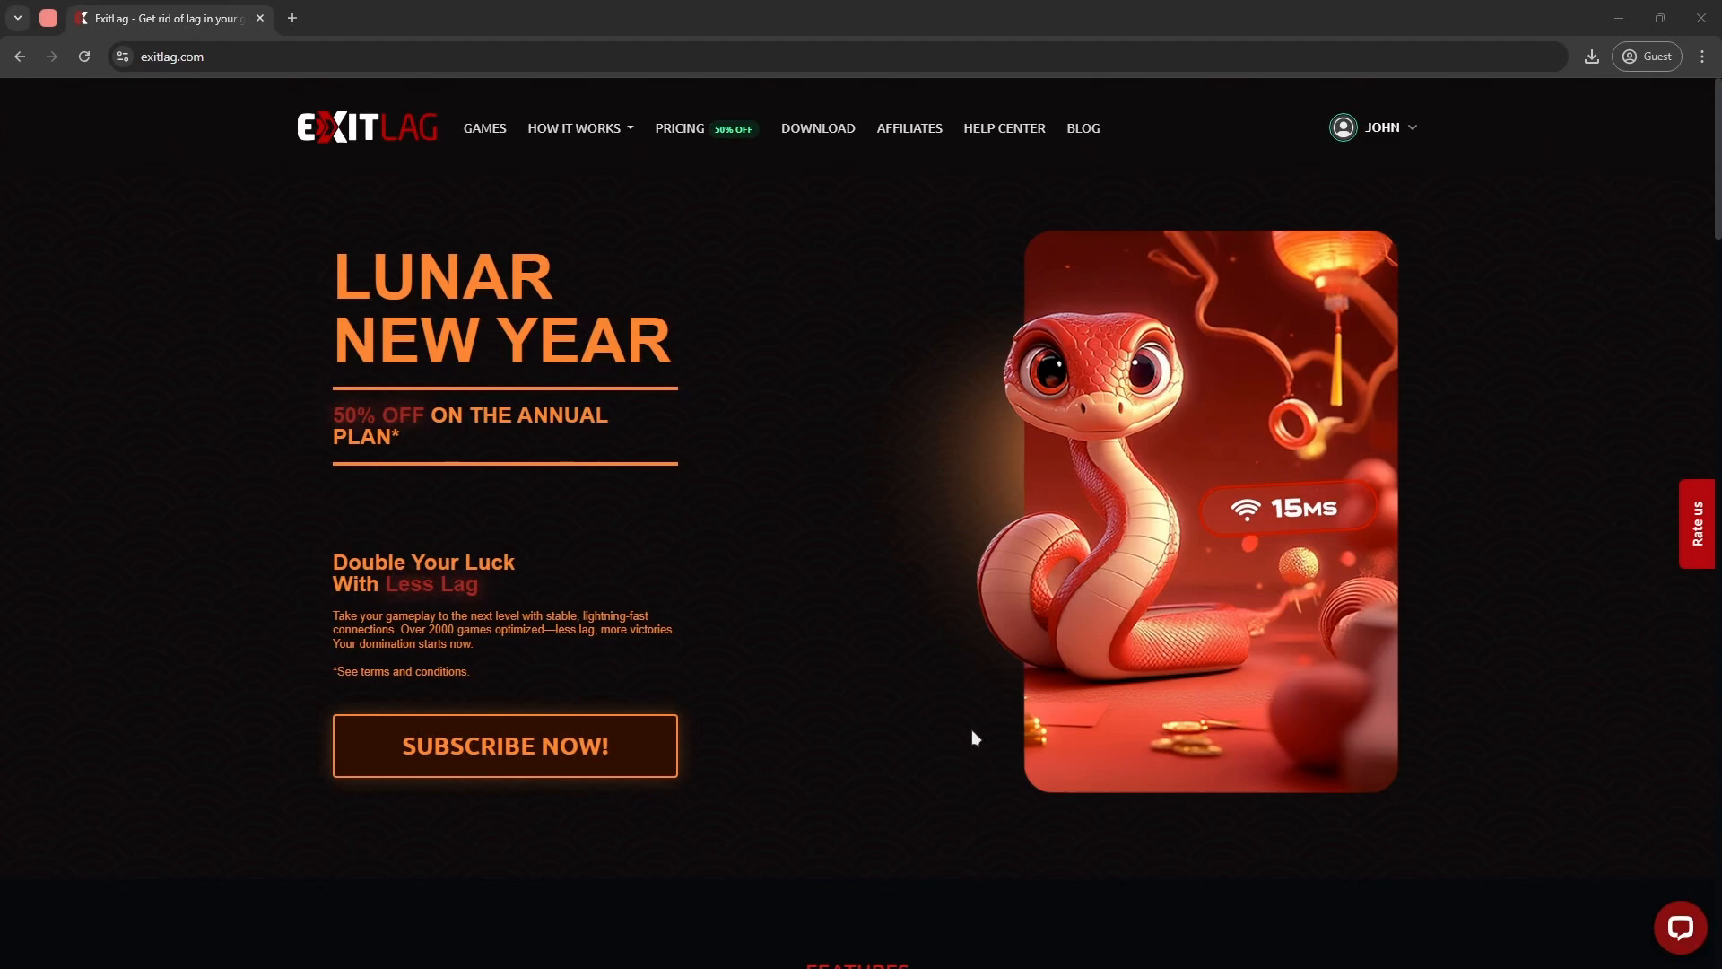
mouse_move(858, 681)
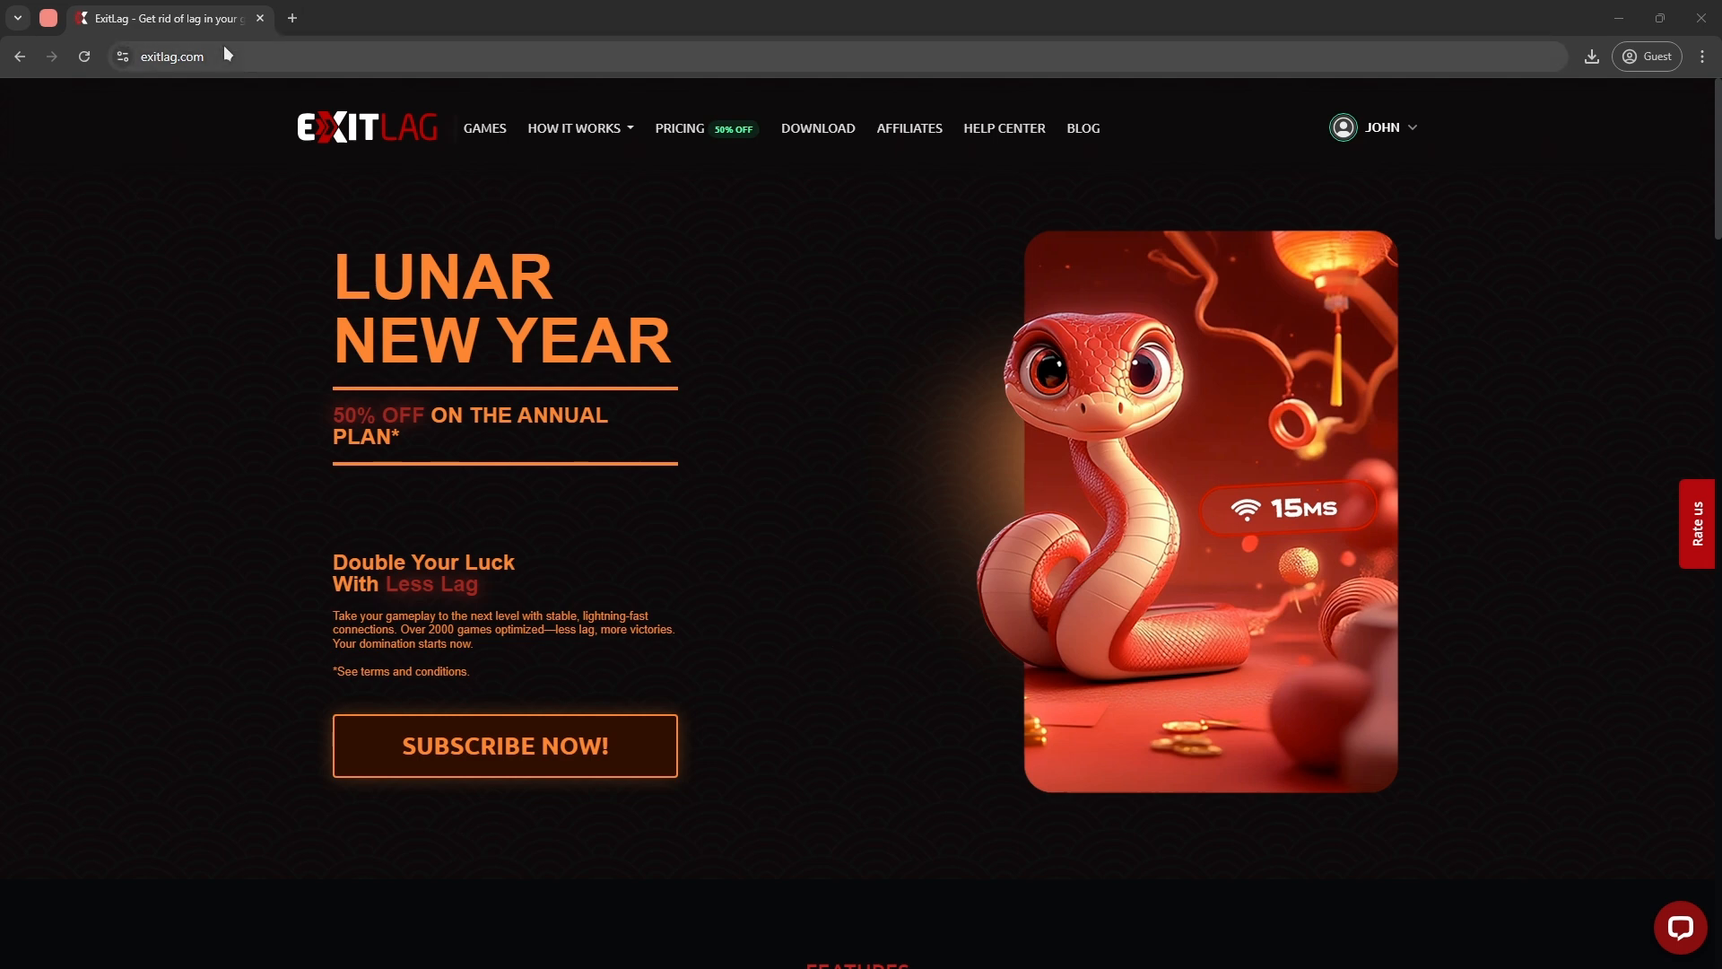
mouse_move(901, 424)
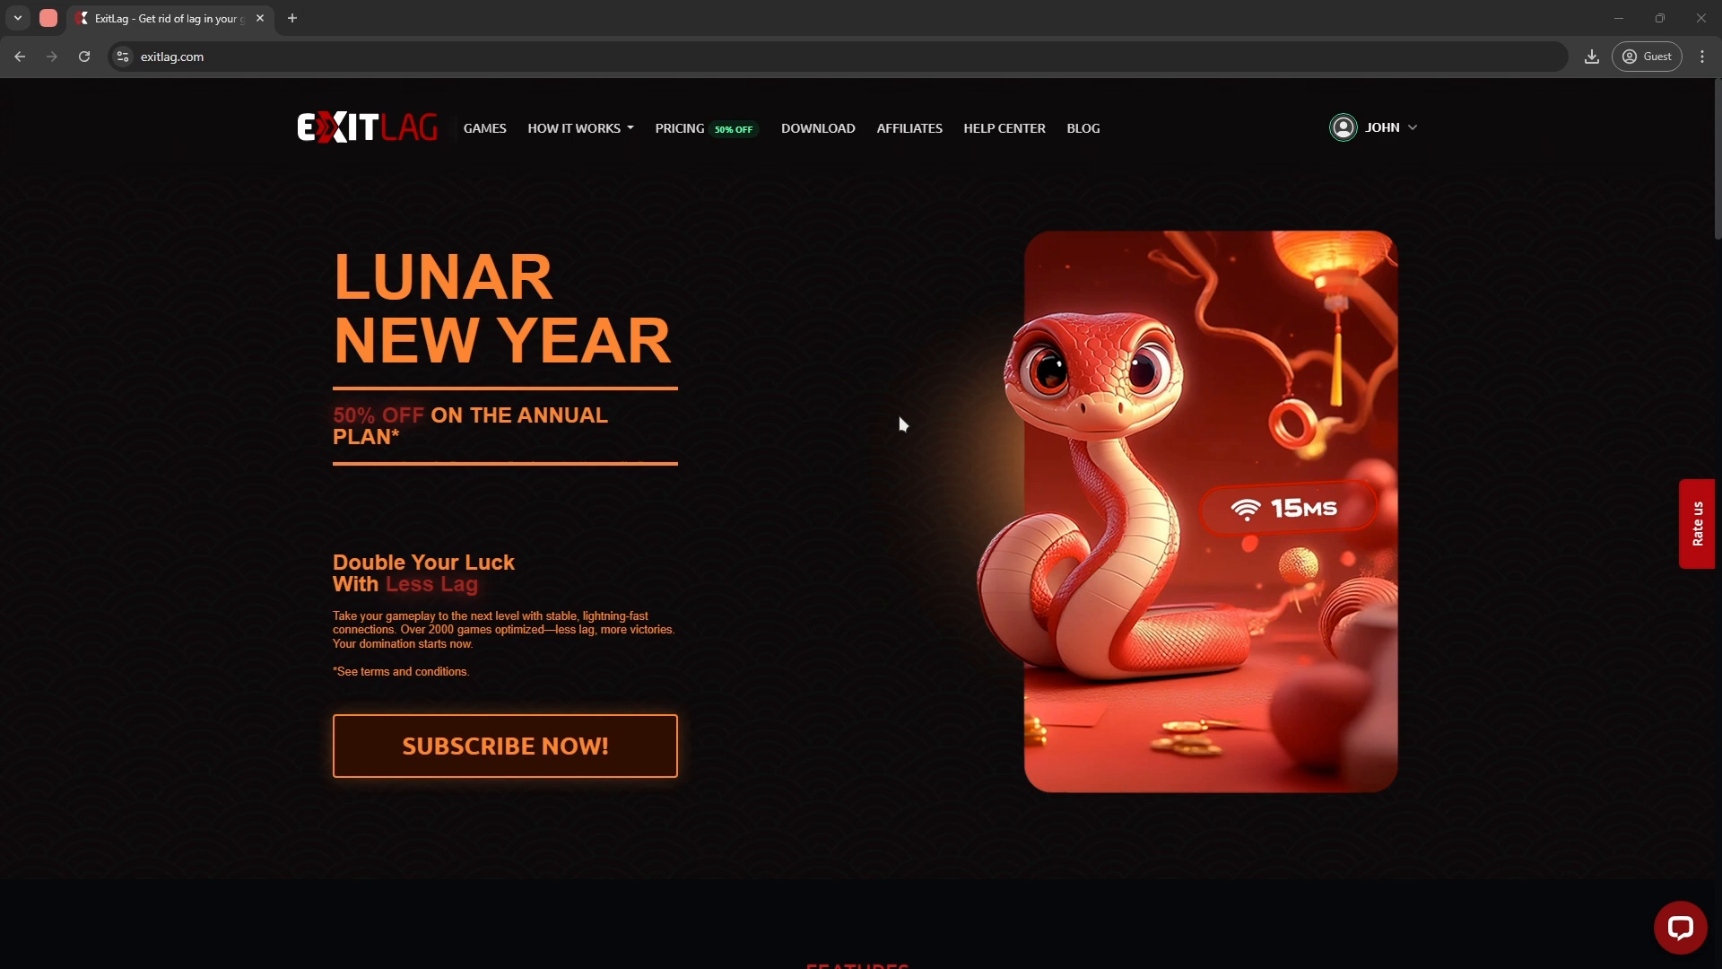
mouse_move(1415, 172)
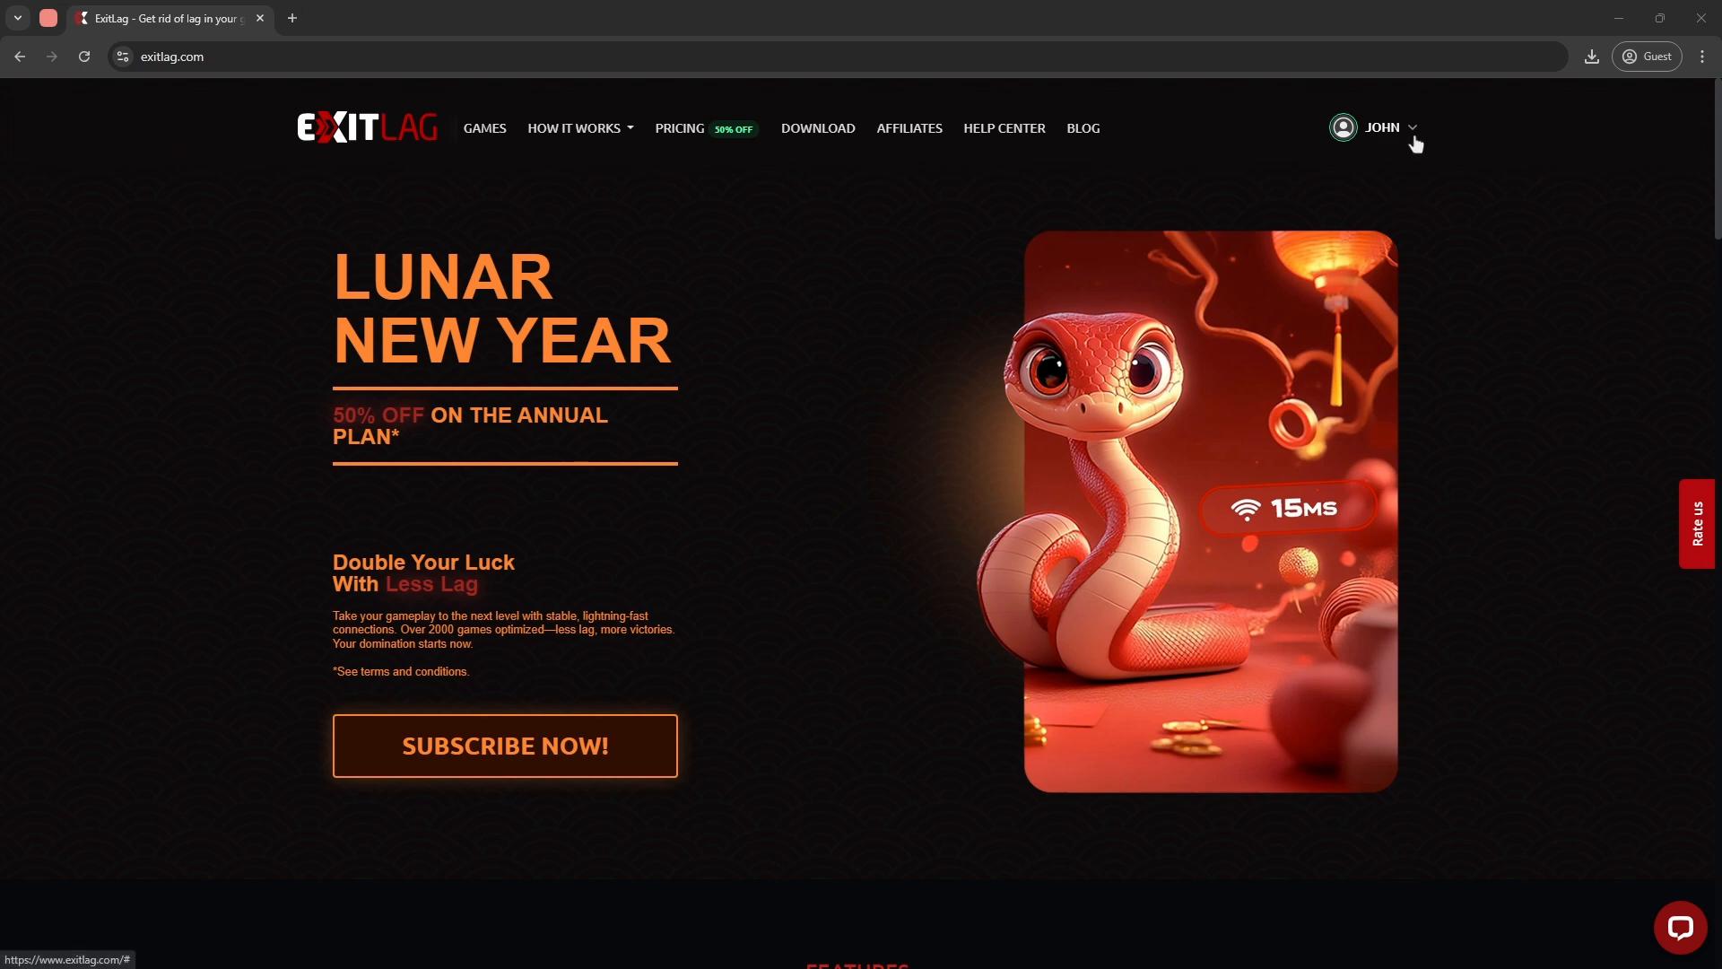
mouse_move(1413, 140)
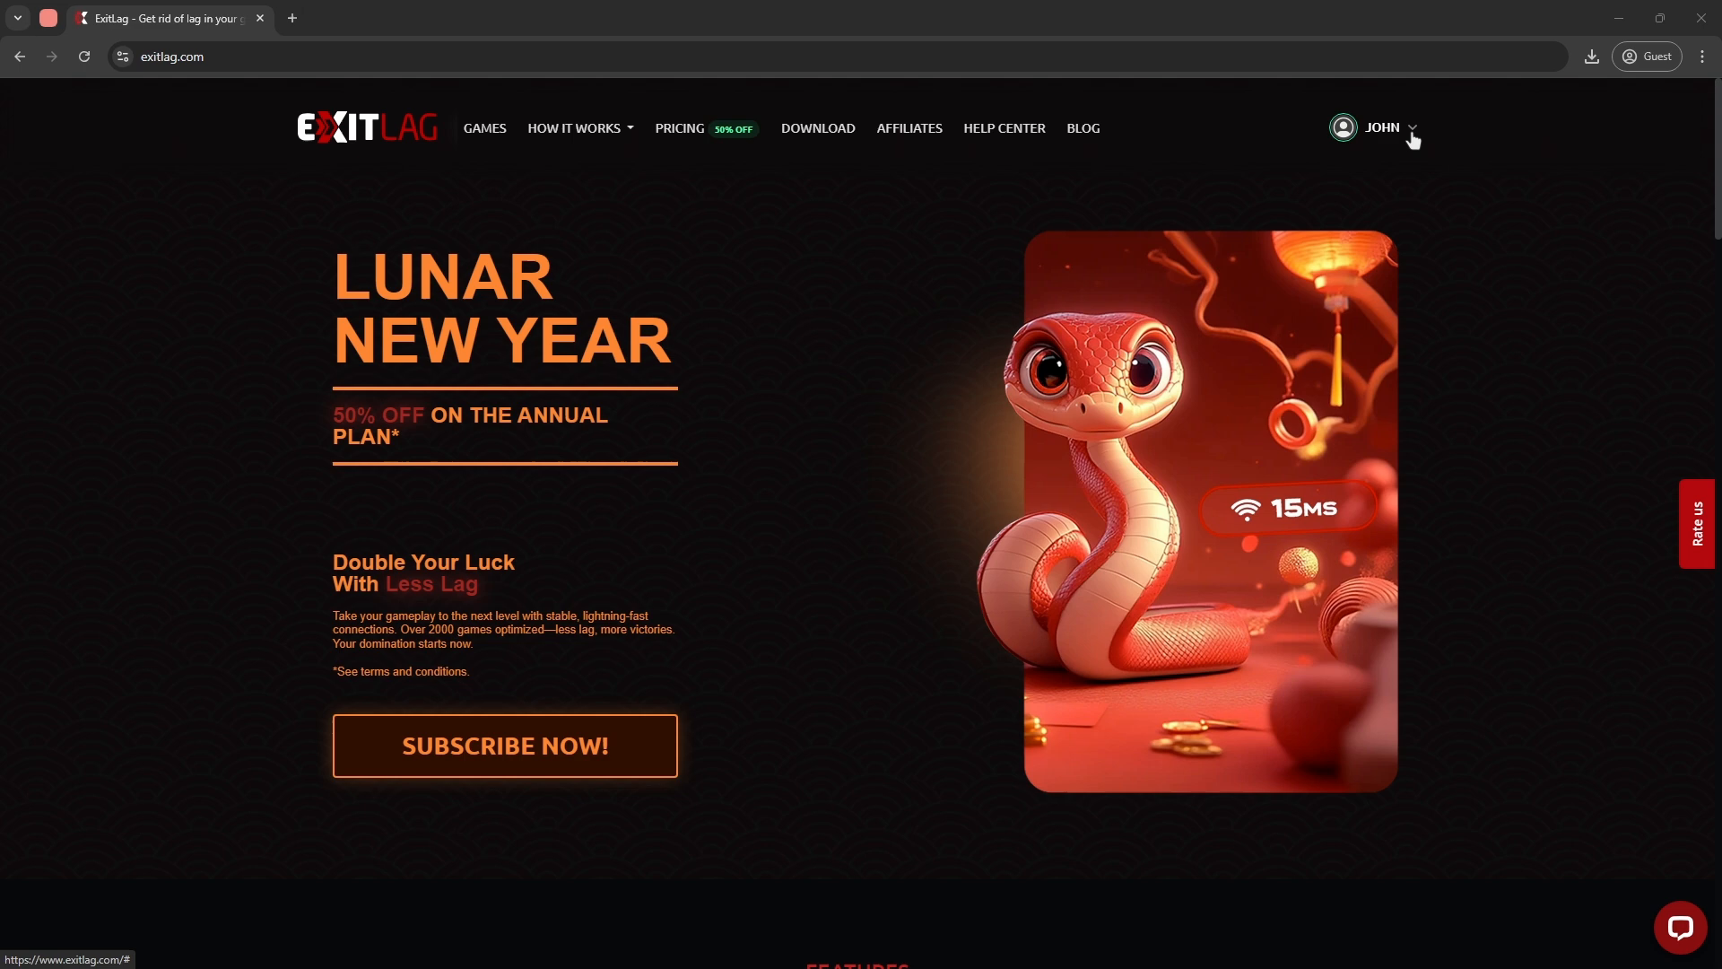
Expand the JOHN profile menu to reveal subscribe, account, download and logout
left_click(1392, 127)
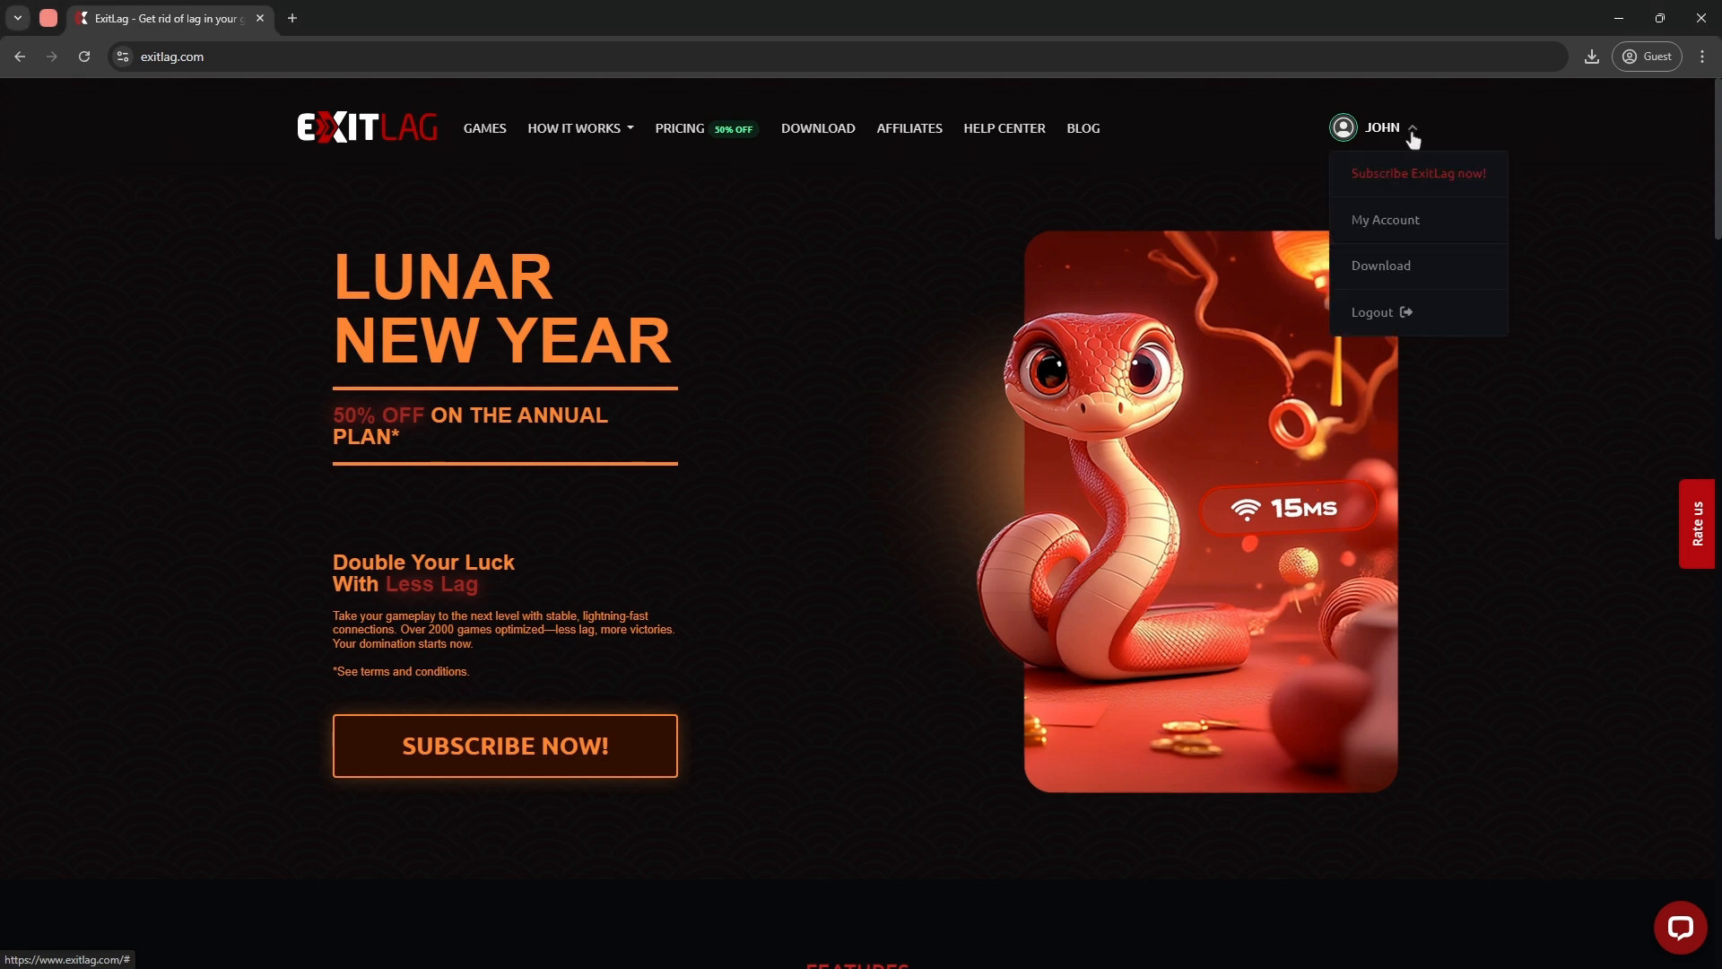
mouse_move(1387, 219)
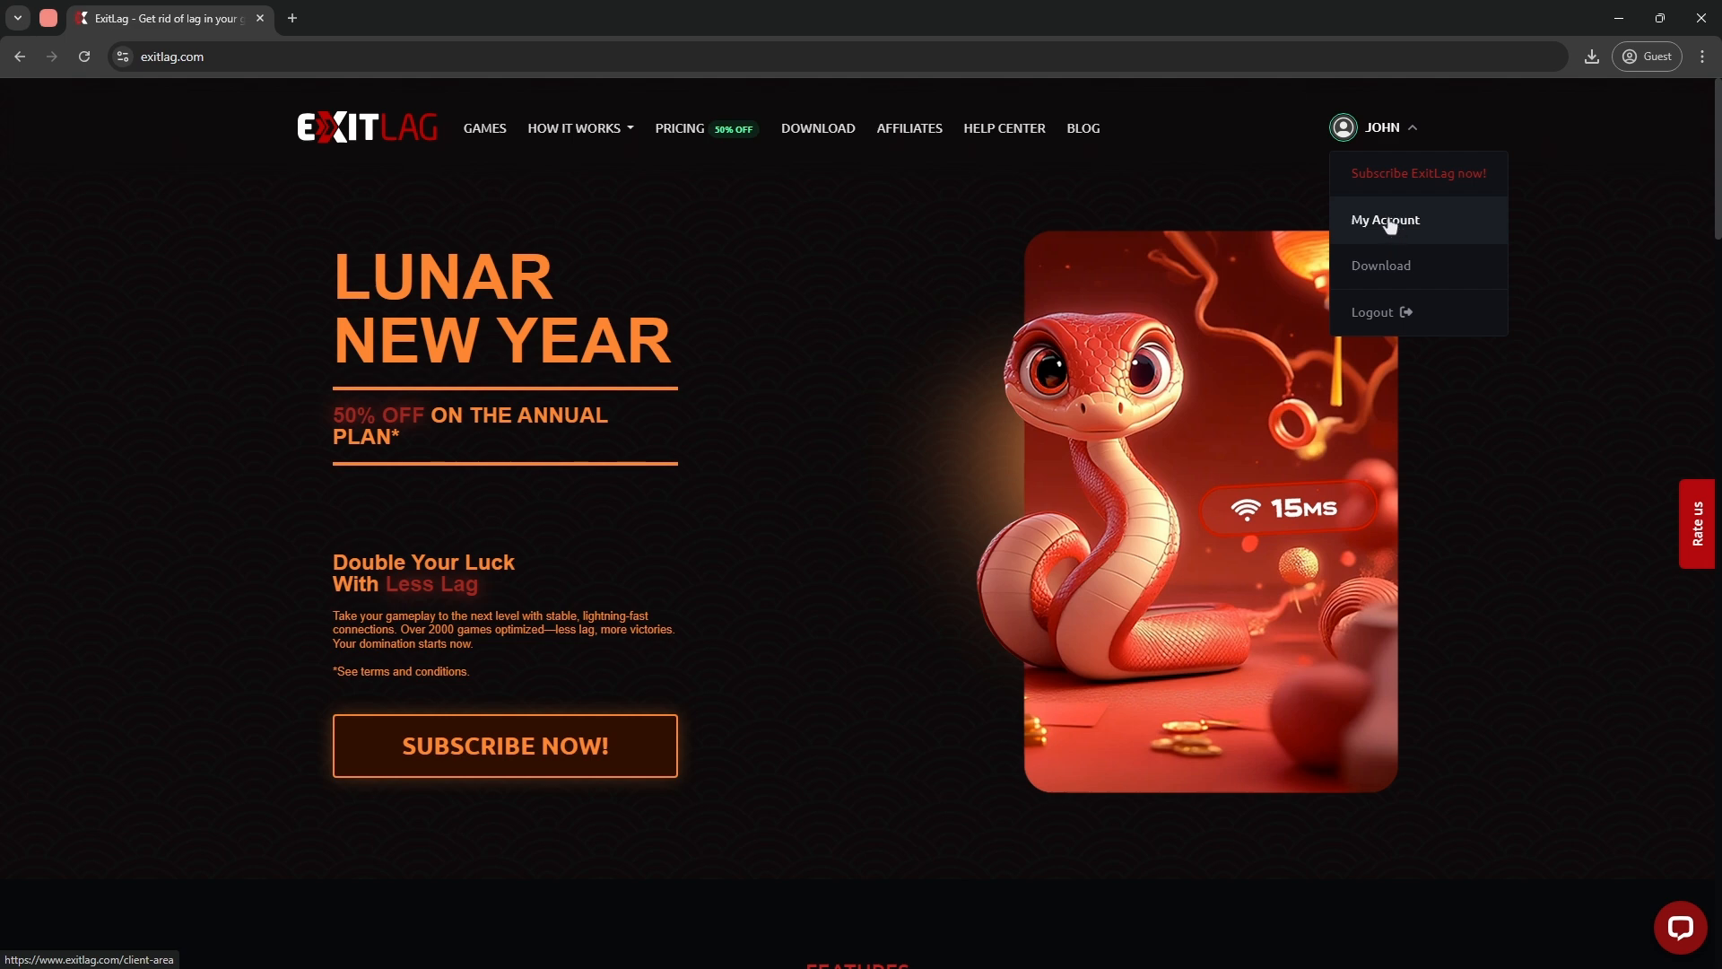
Go to My Account and view the annual and quarterly plan pricing
left_click(1385, 219)
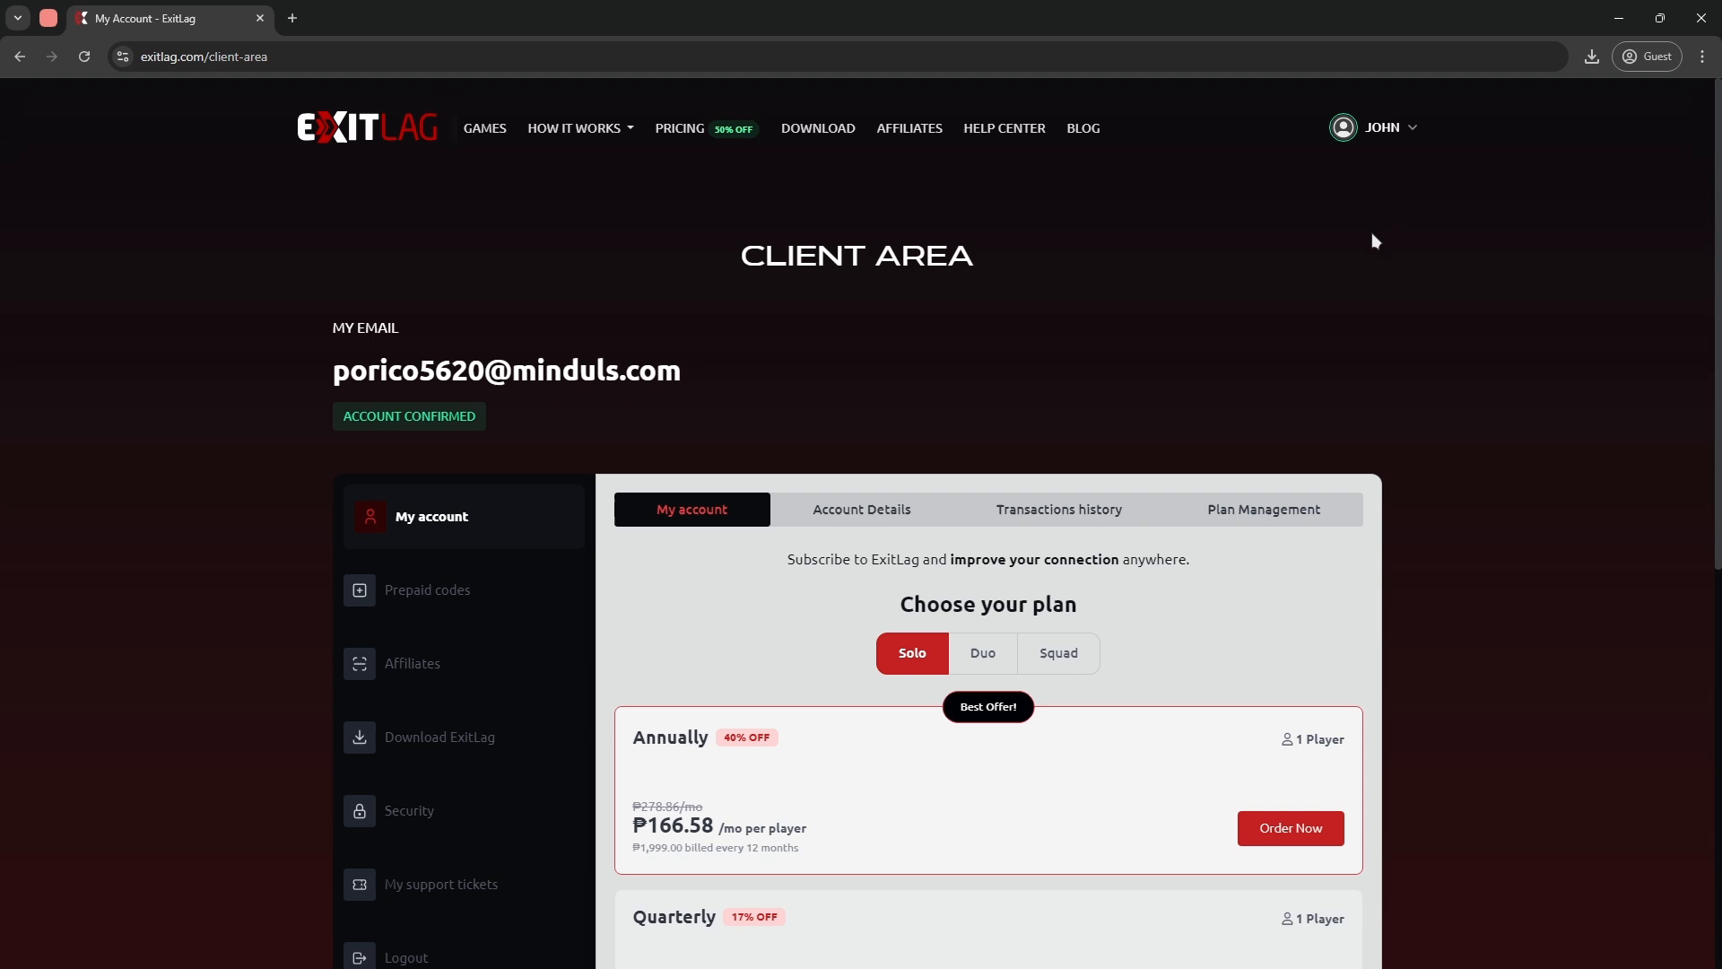
scroll("down", 3)
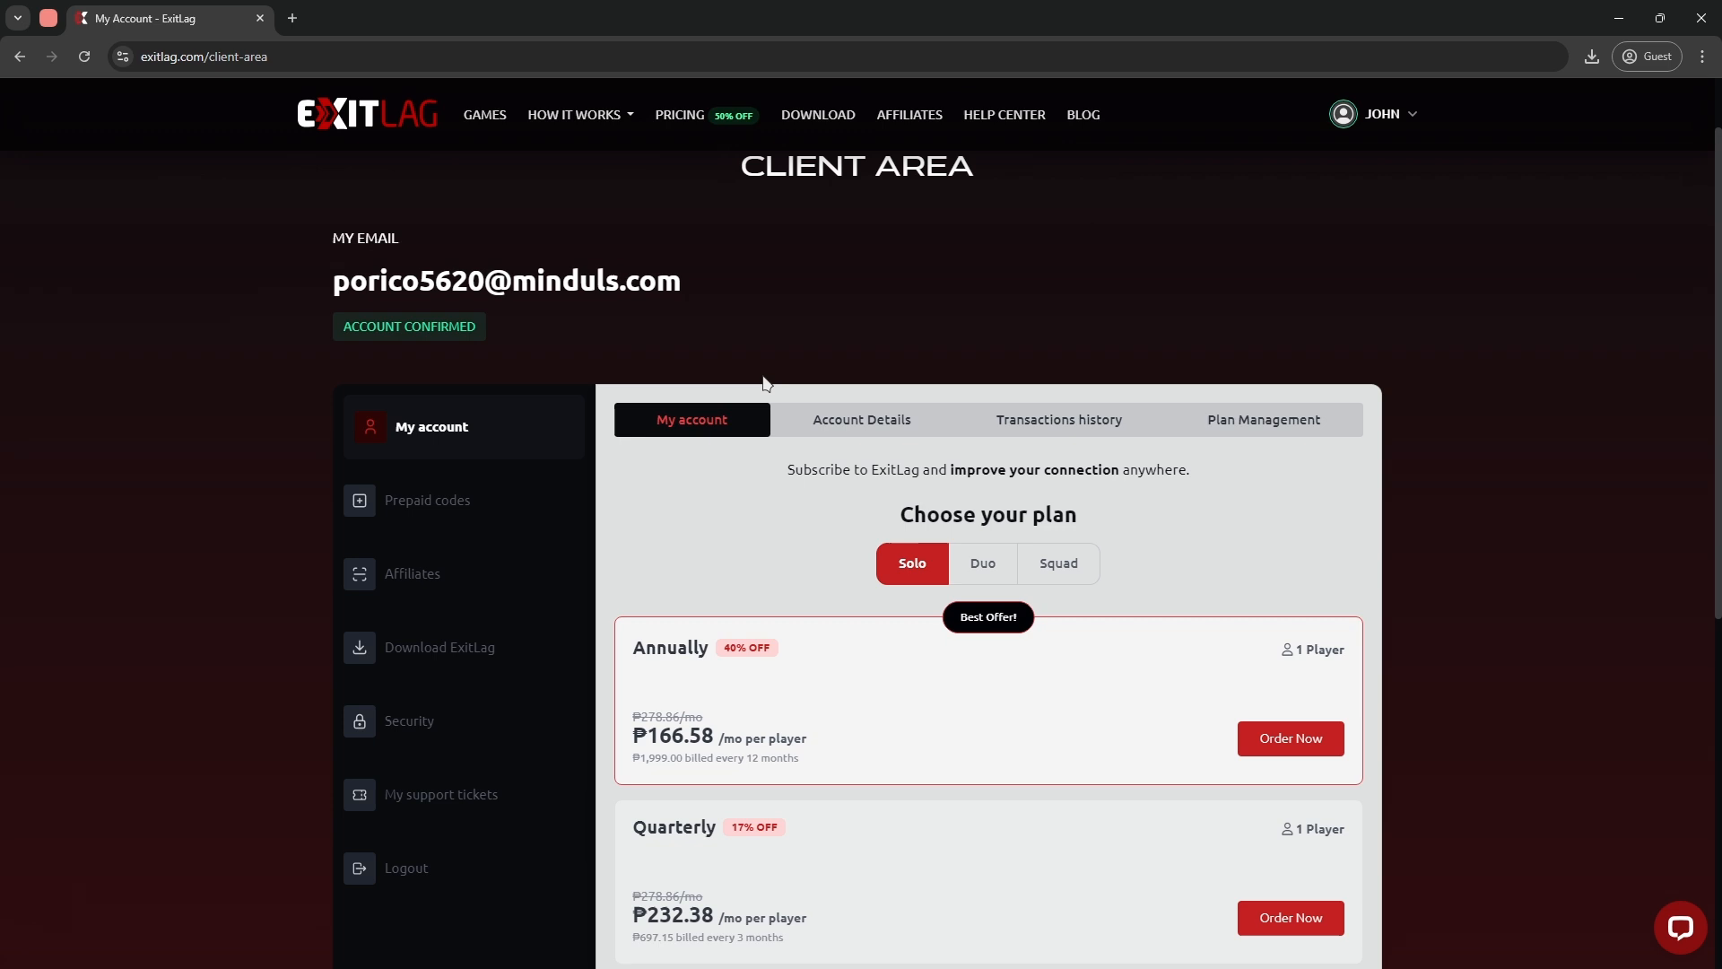
mouse_move(861, 420)
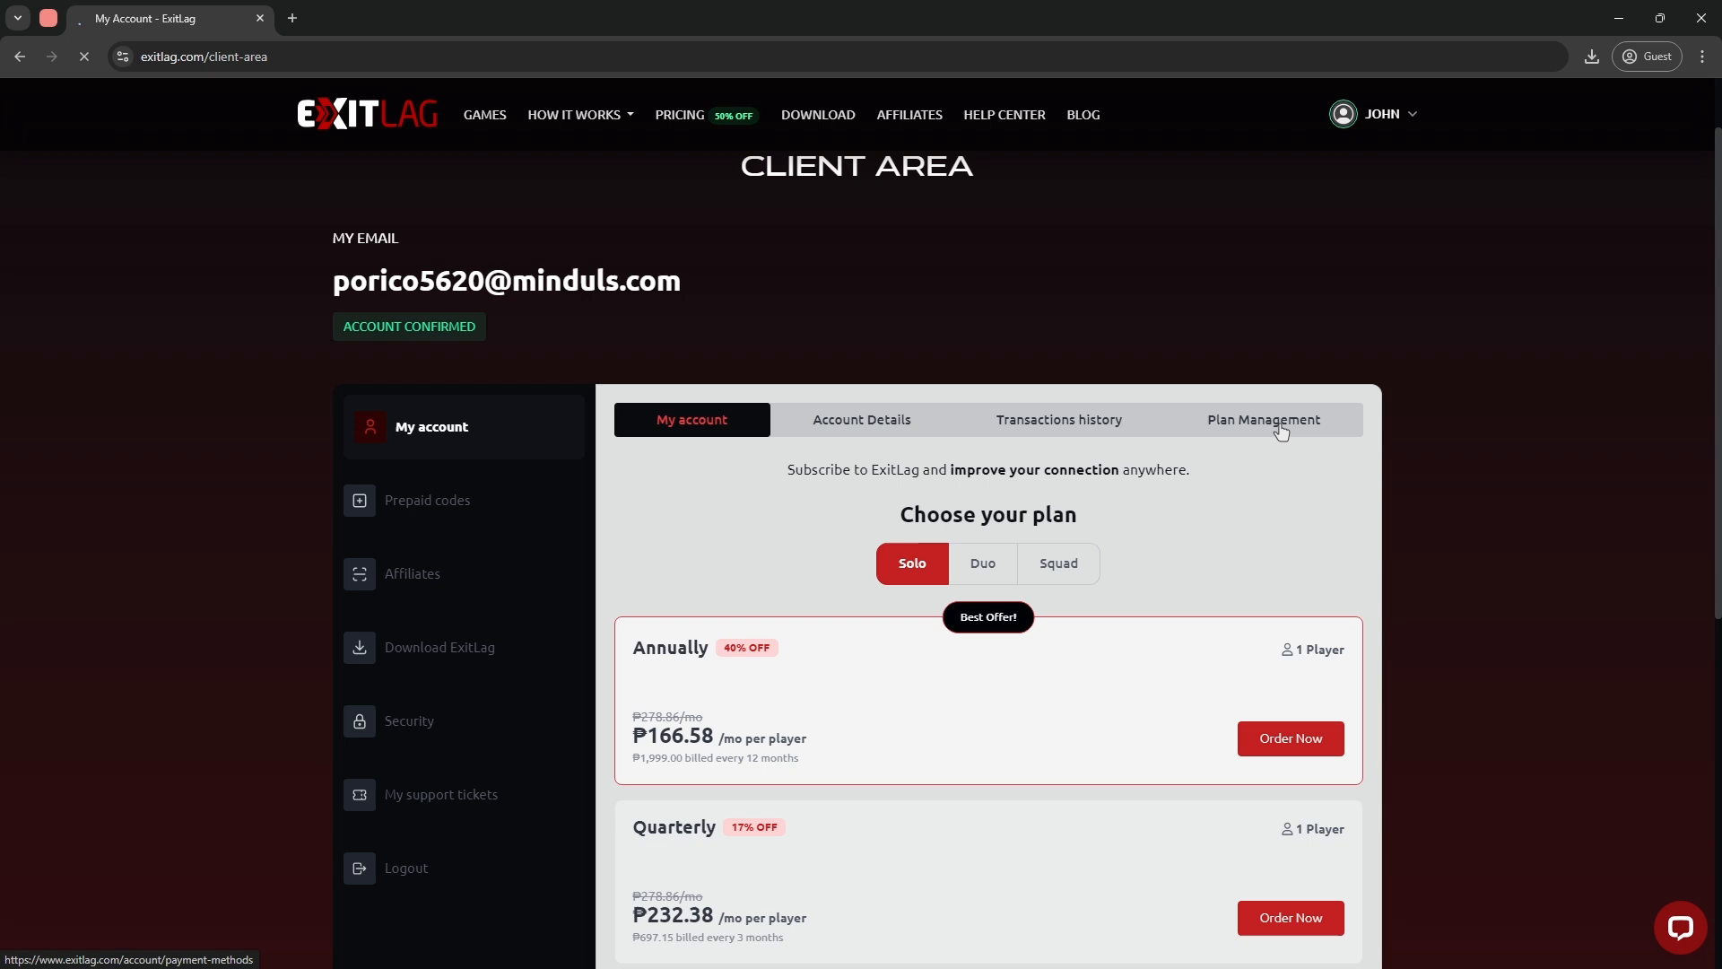
Switch to Plan Management, revealing the empty Payment Method section
left_click(1261, 419)
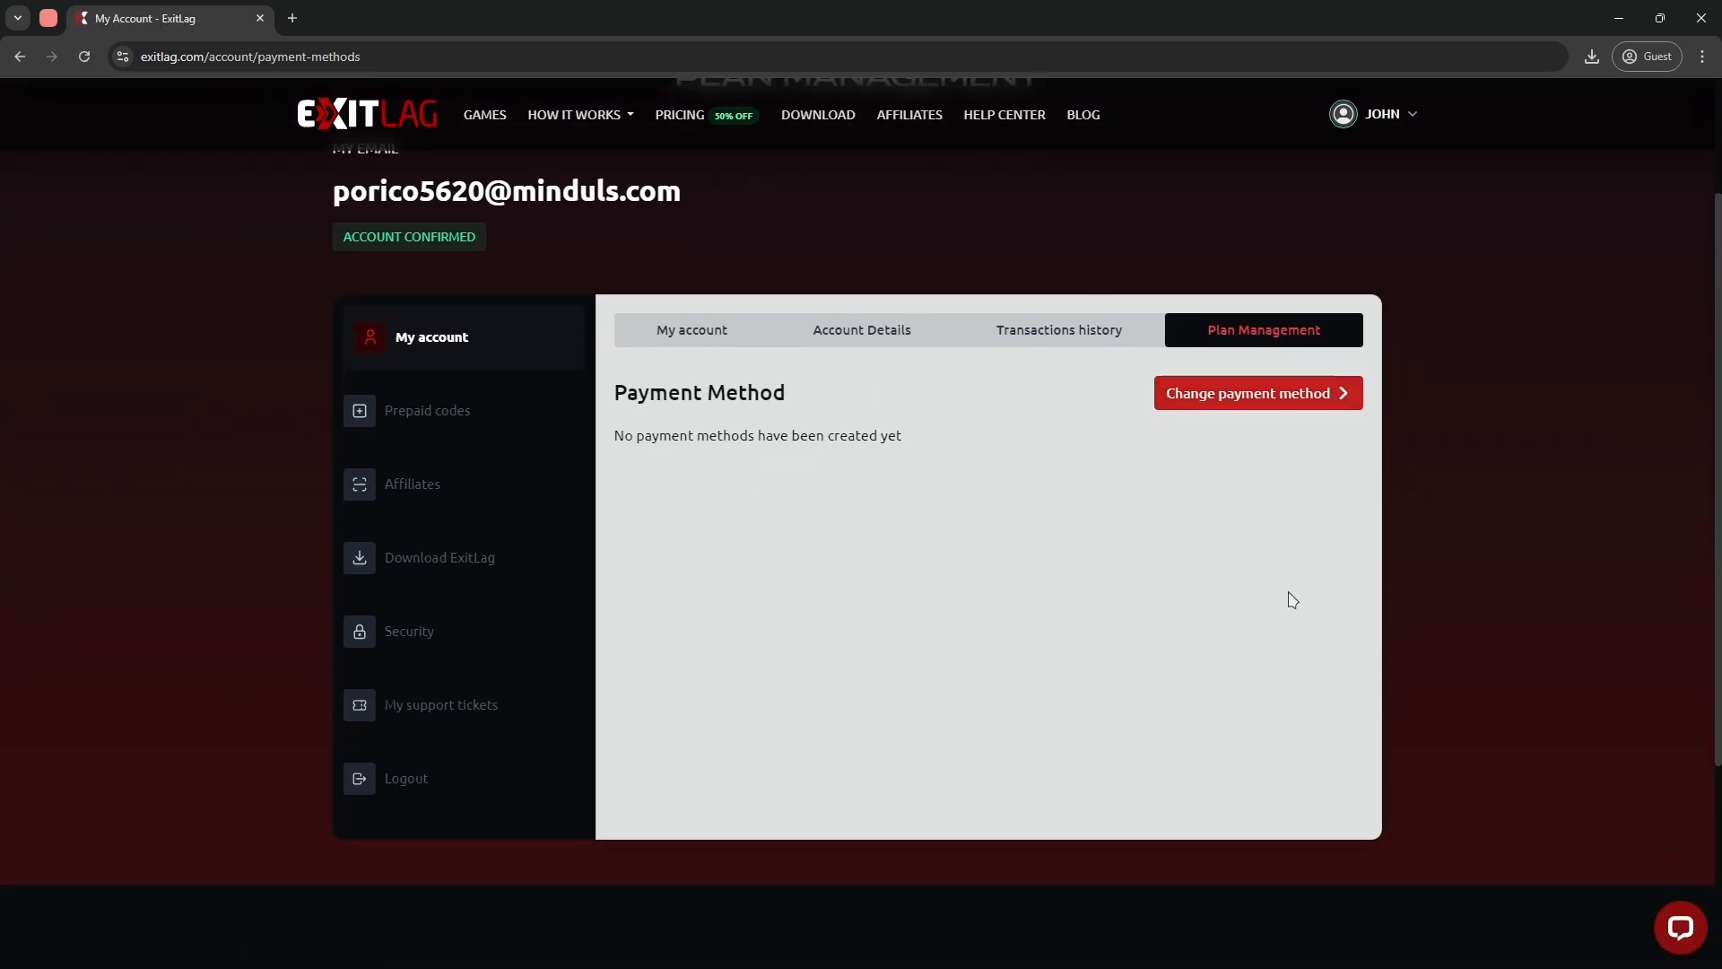
mouse_move(1259, 550)
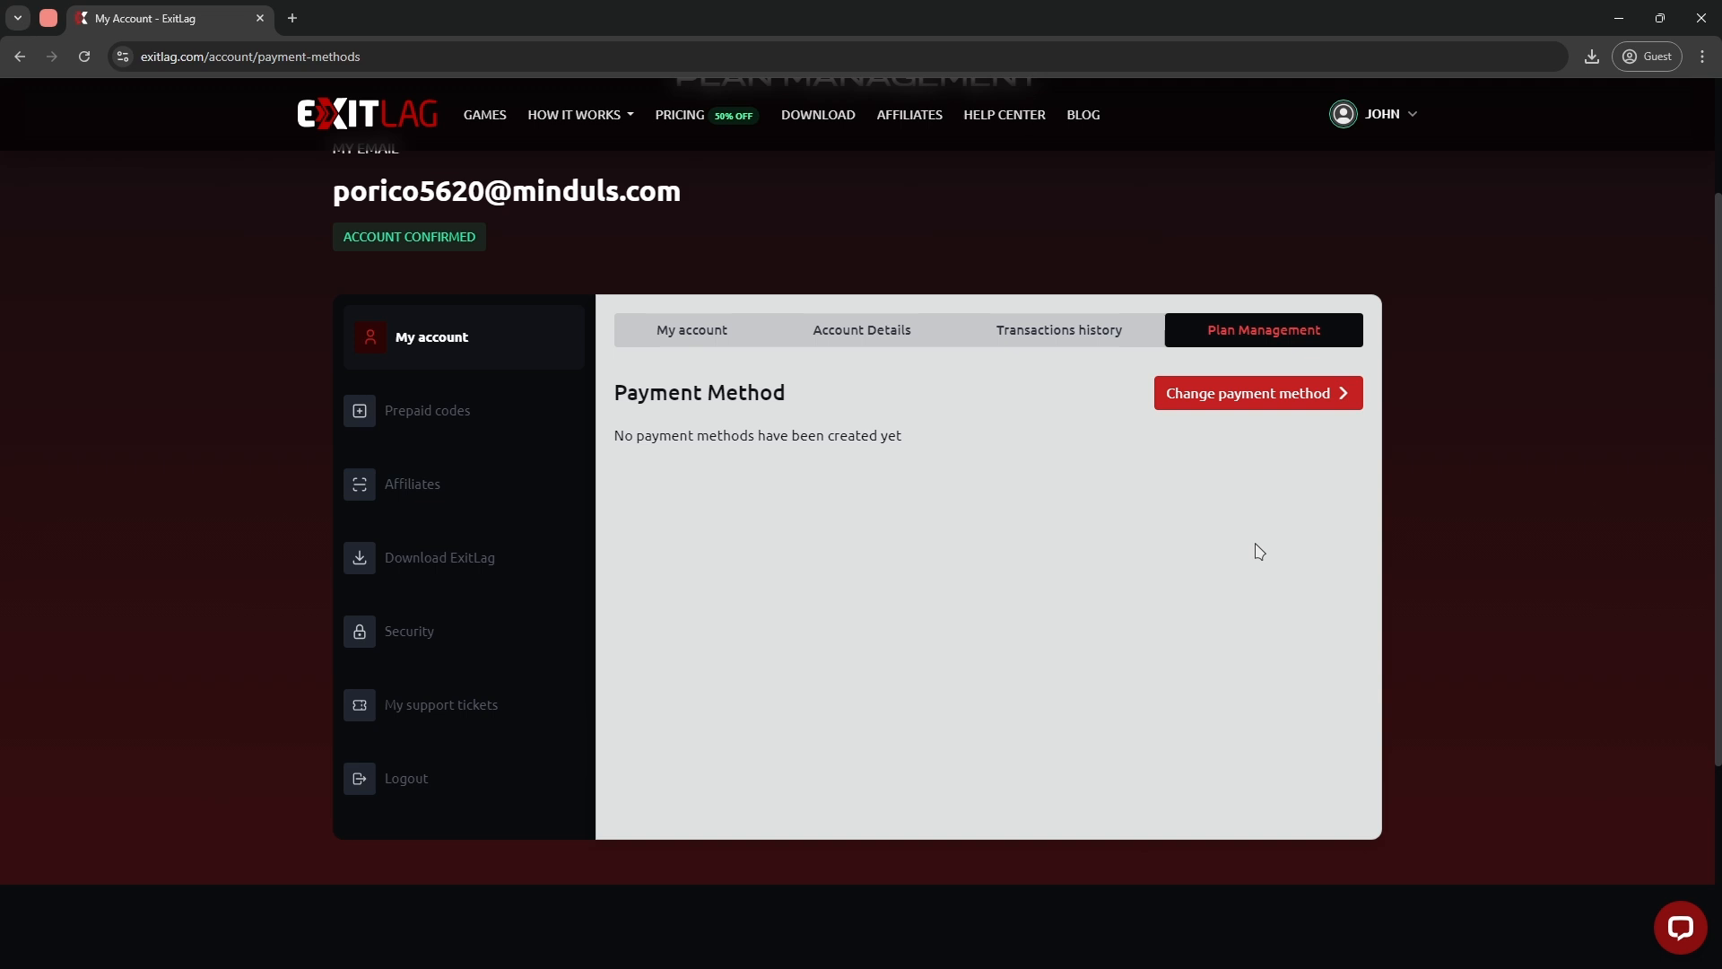
mouse_move(1236, 552)
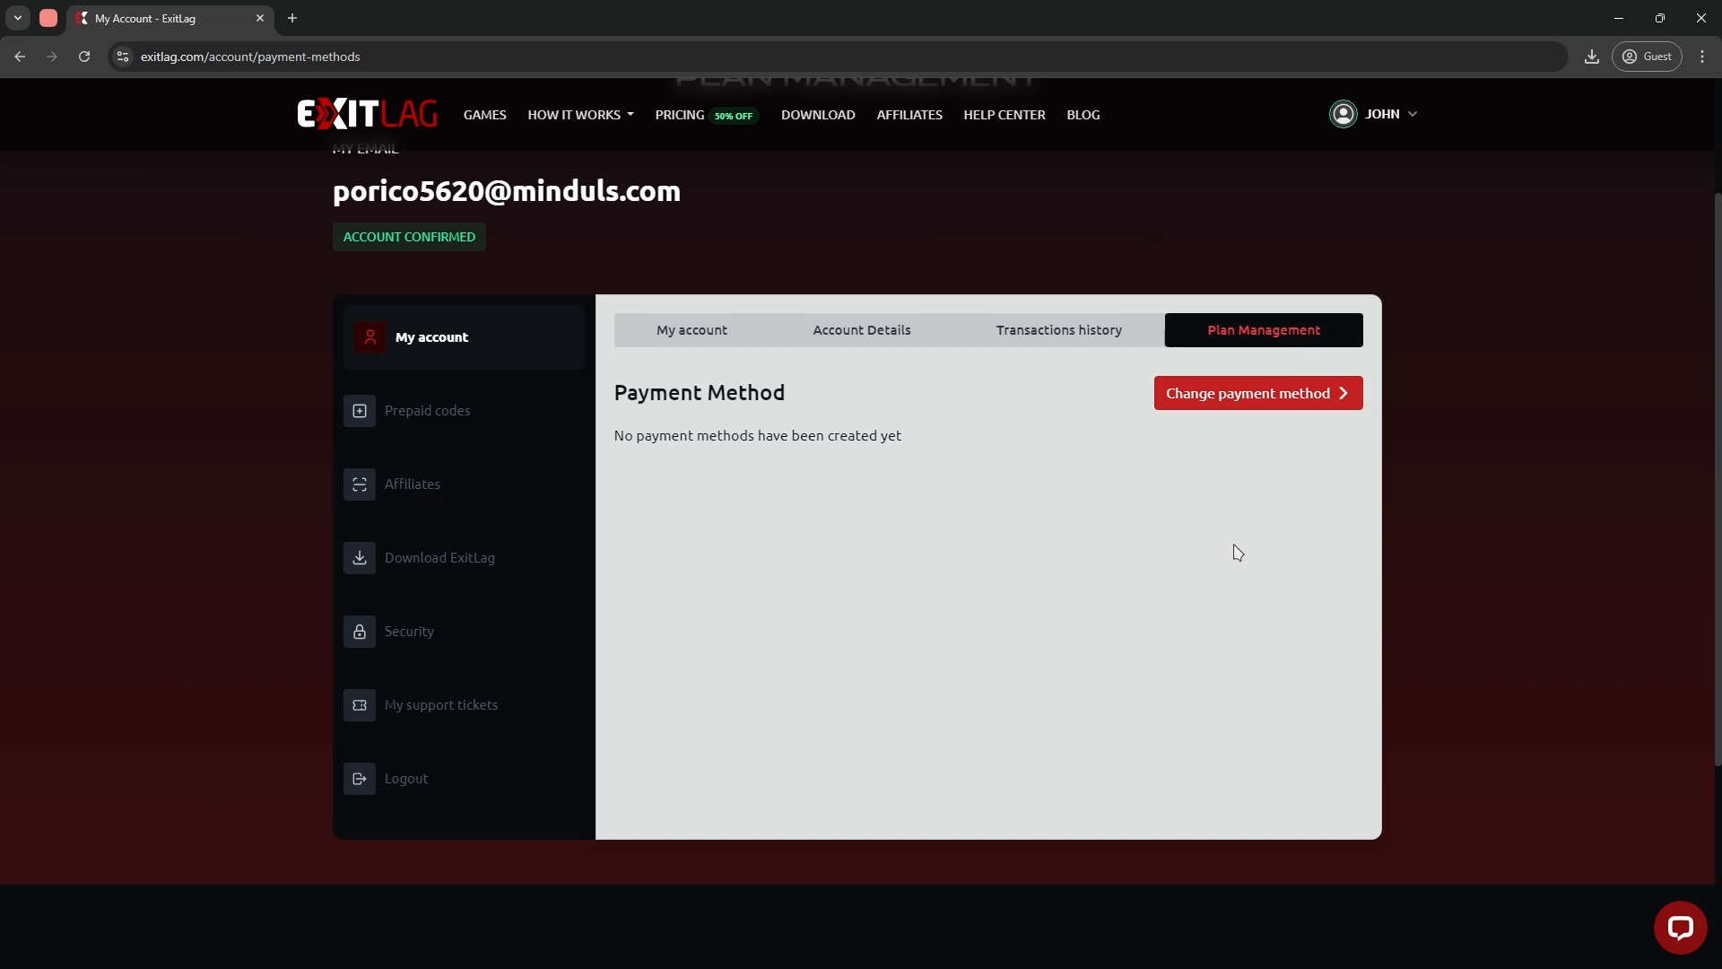
mouse_move(1199, 550)
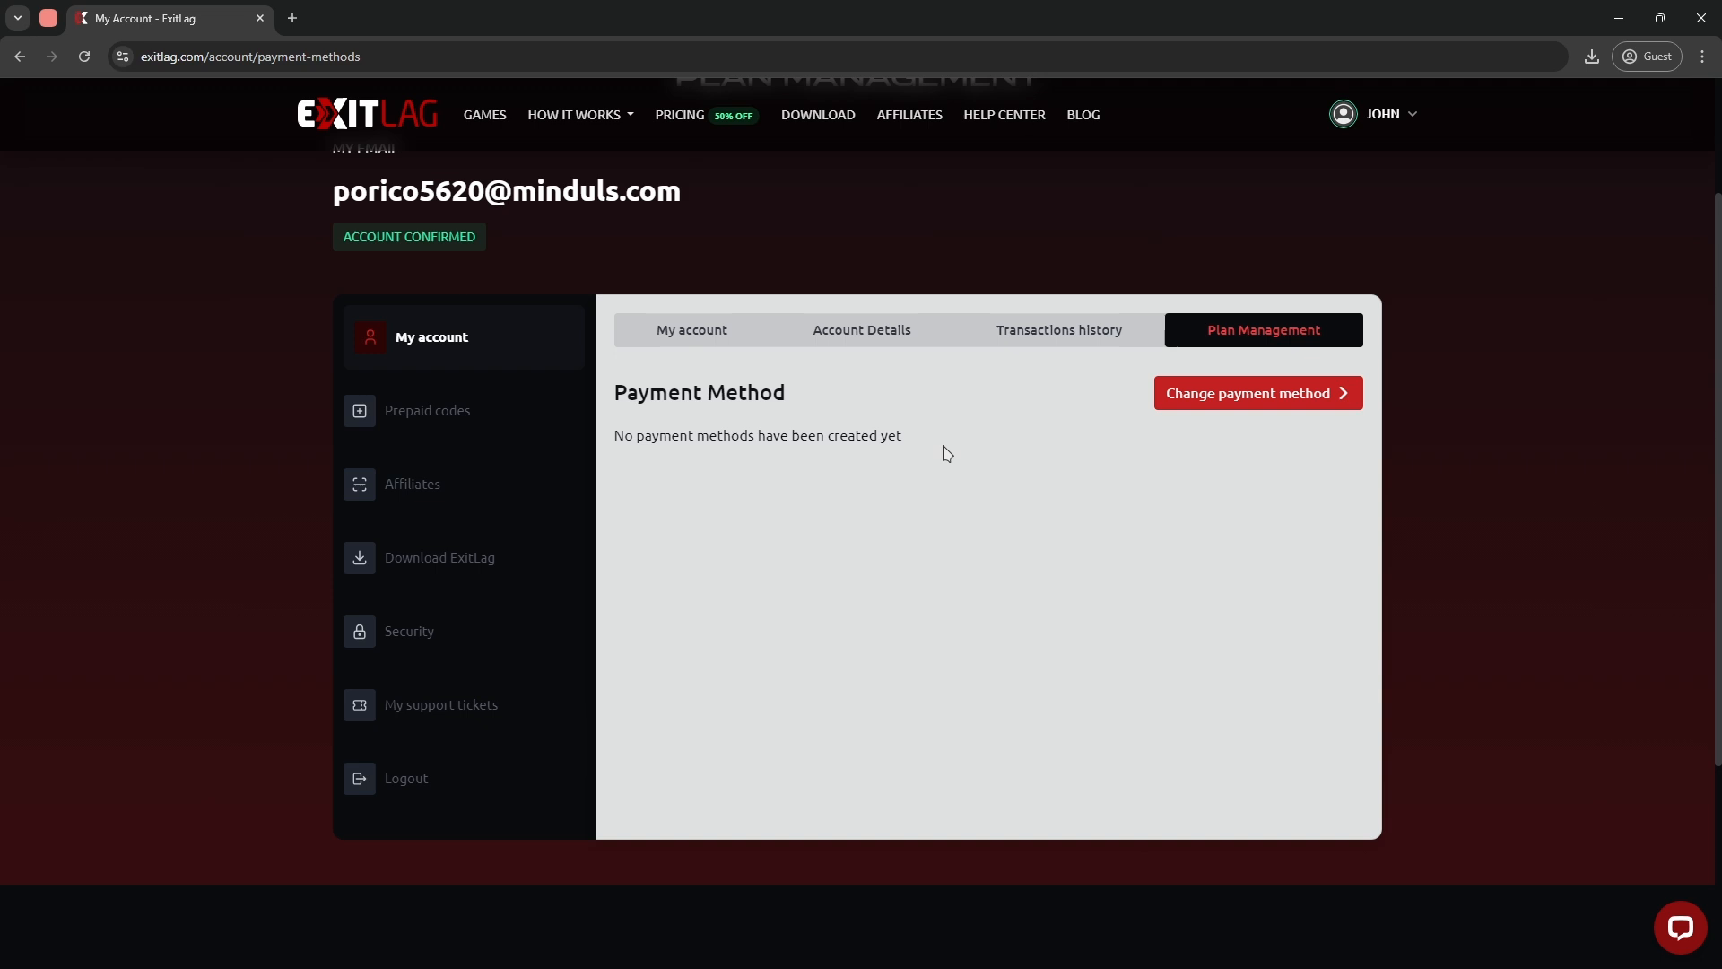
mouse_move(958, 473)
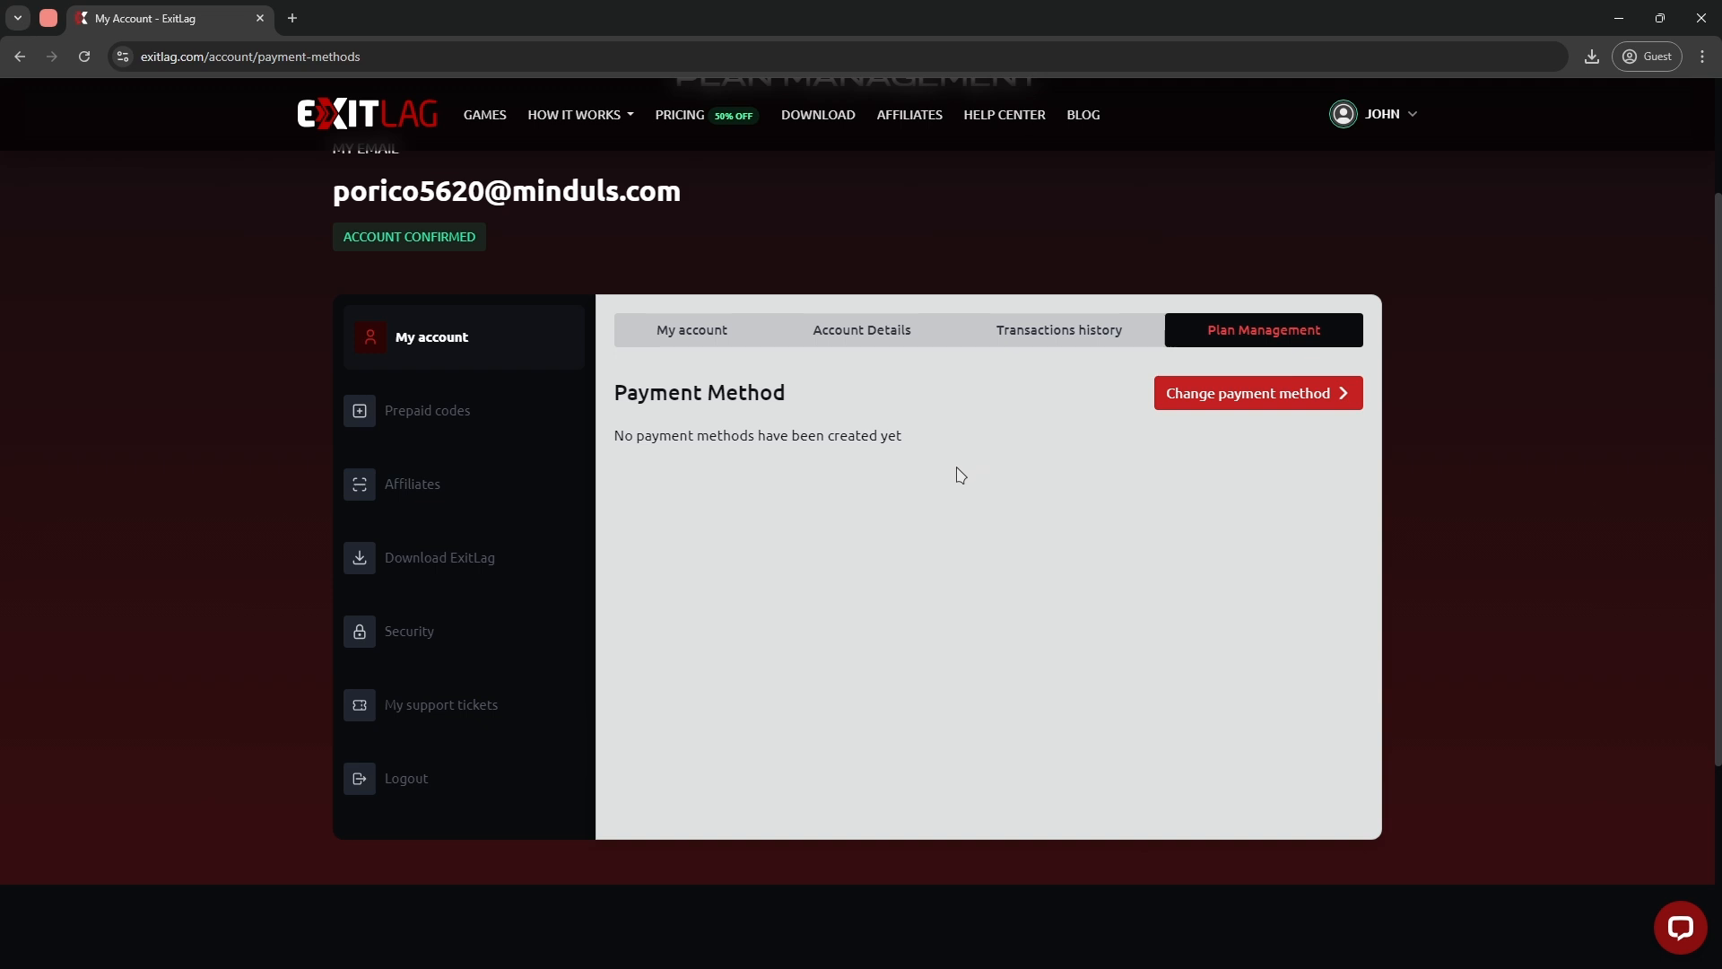